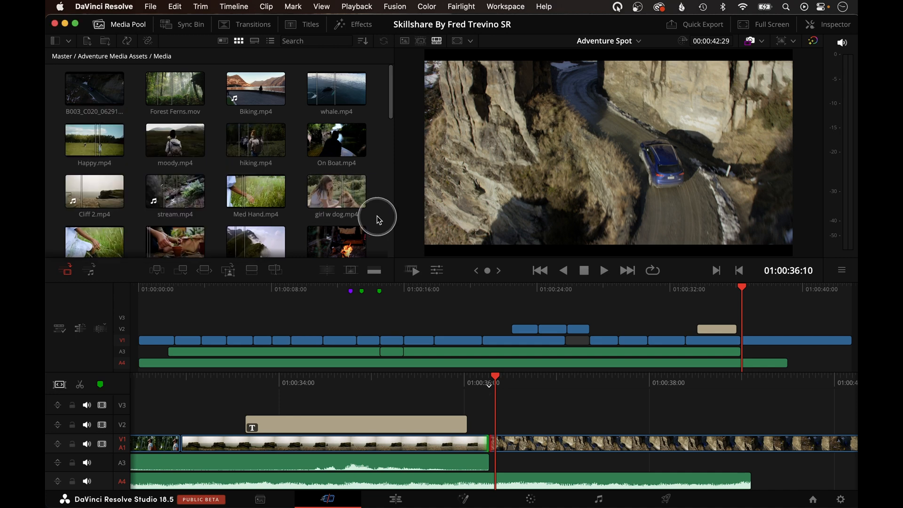
mouse_move(511, 419)
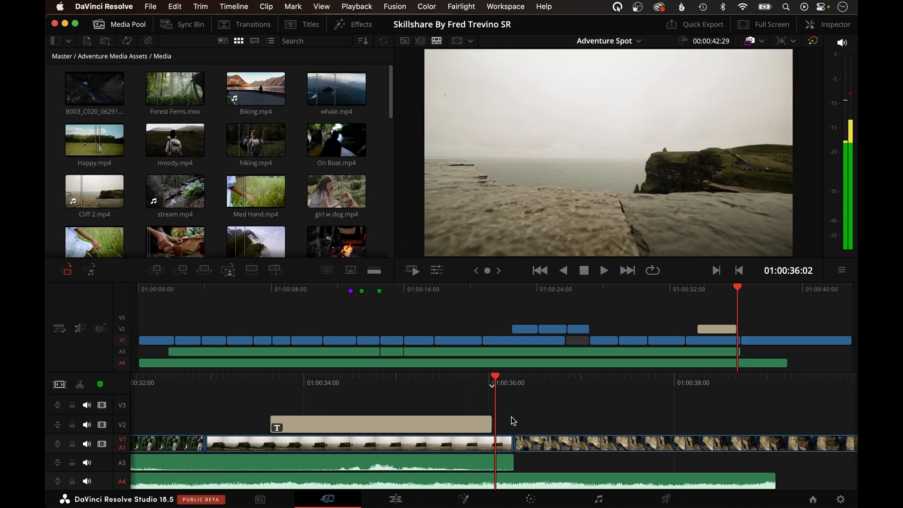
Step: Play the car clip full screen, then return to the editor
left_click(770, 24)
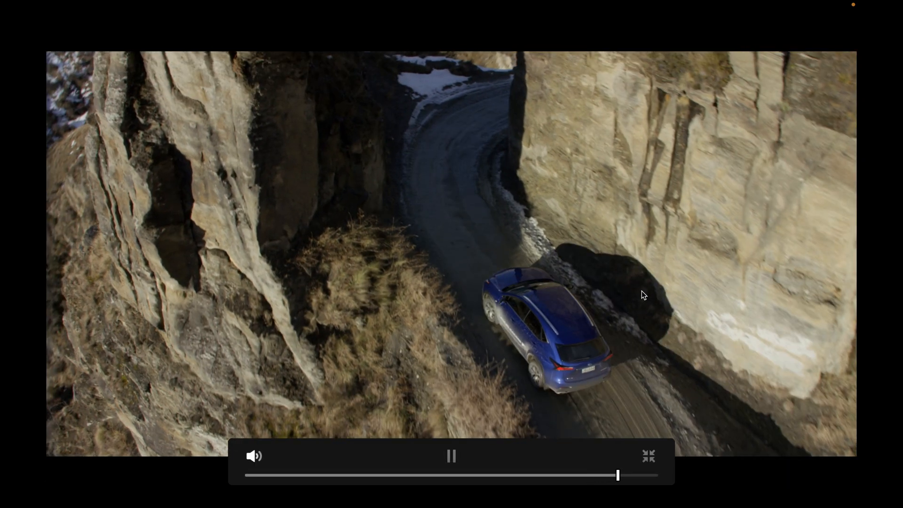
left_click(648, 456)
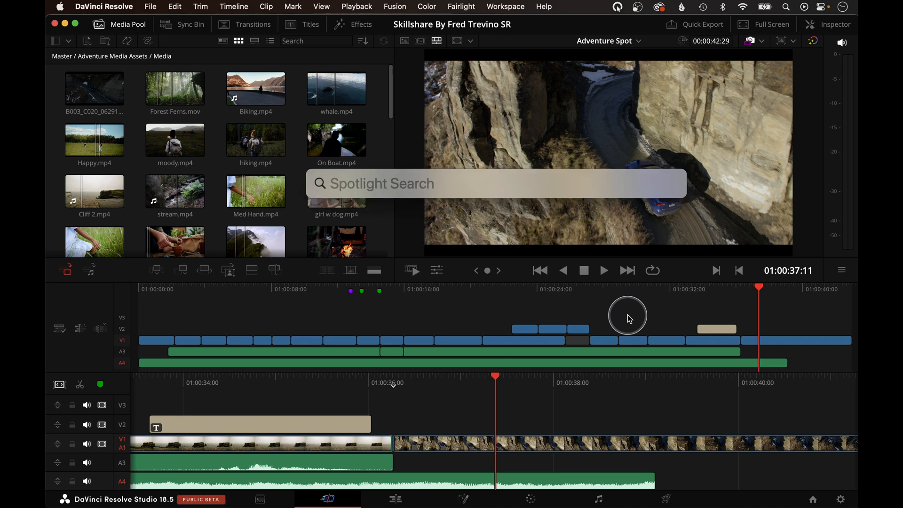
Step: Search Spotlight for 'proxies' and launch Blackmagic Proxy Generator
type("proxies")
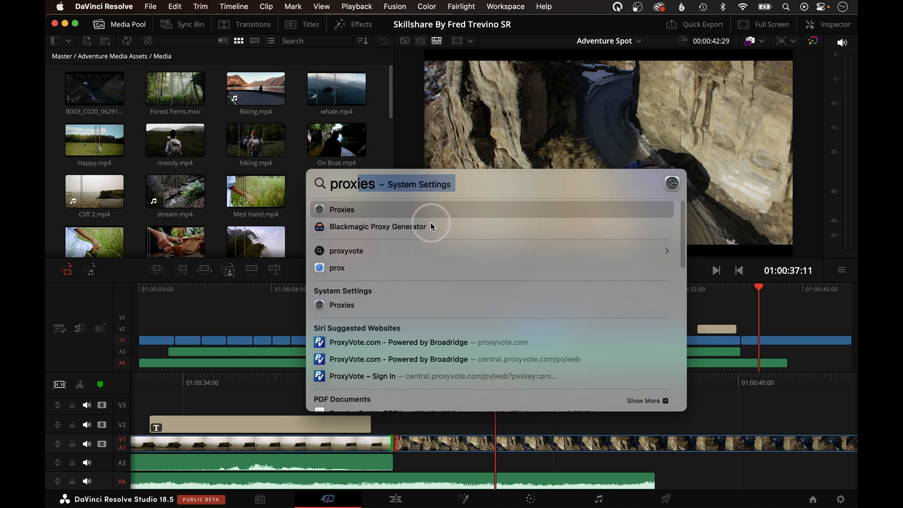
left_click(379, 227)
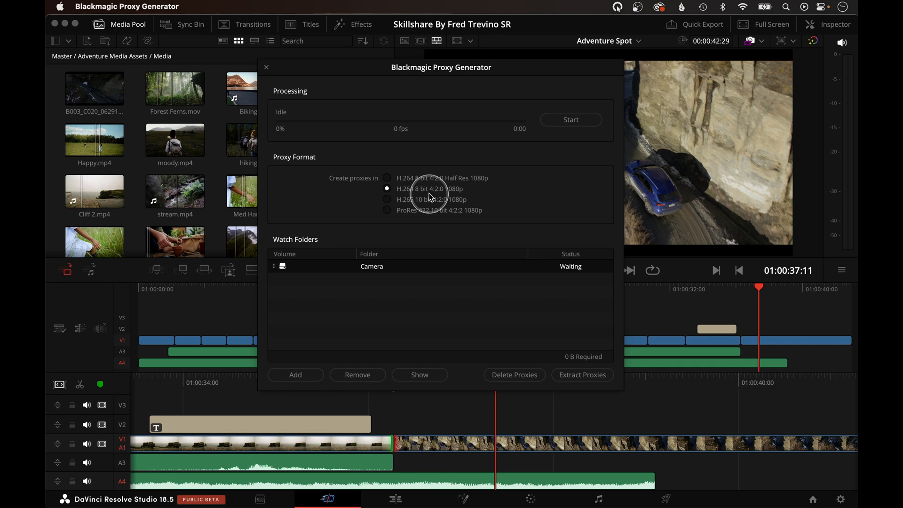
mouse_move(357, 209)
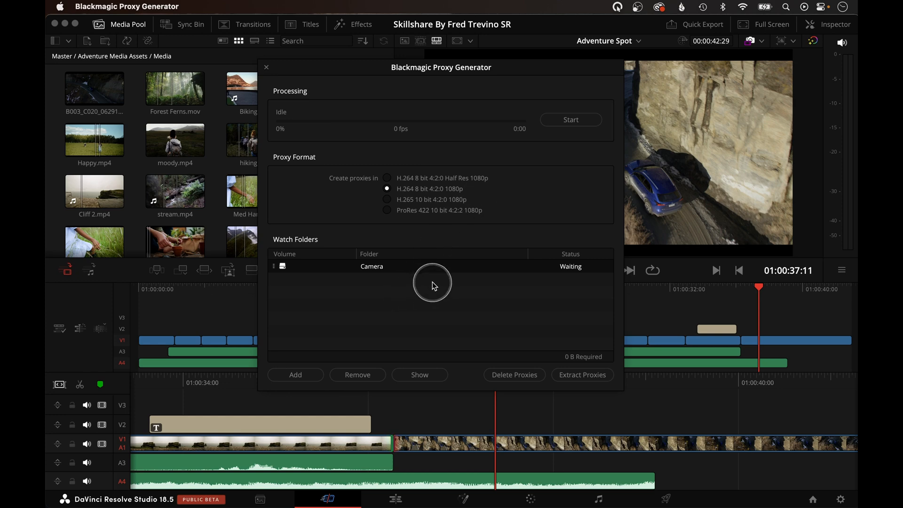
mouse_move(383, 252)
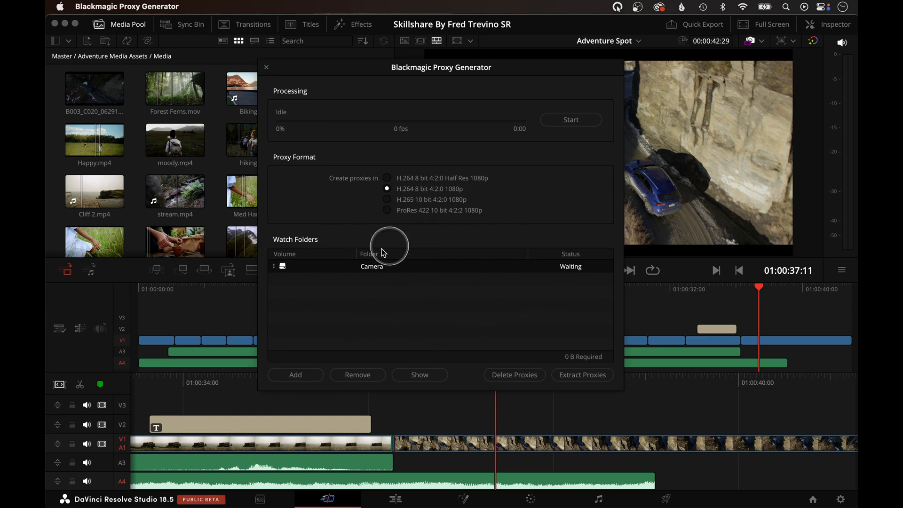
mouse_move(509, 316)
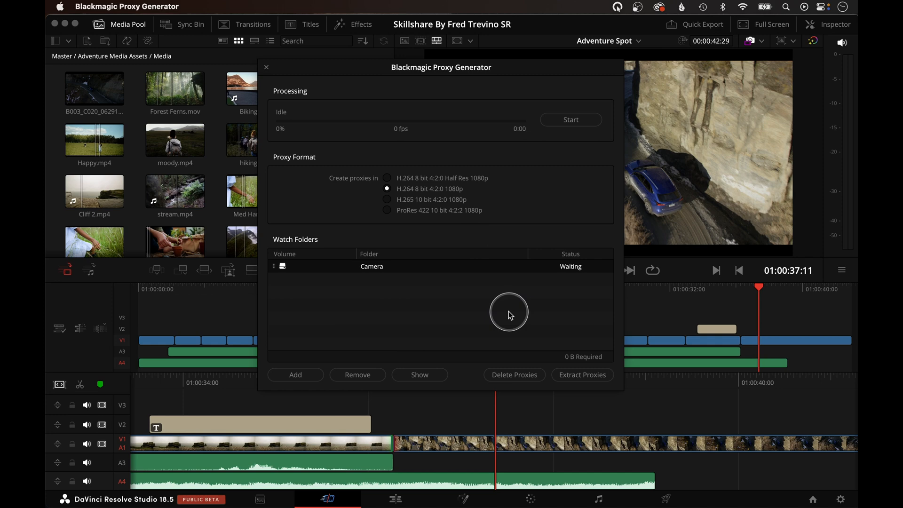
mouse_move(468, 261)
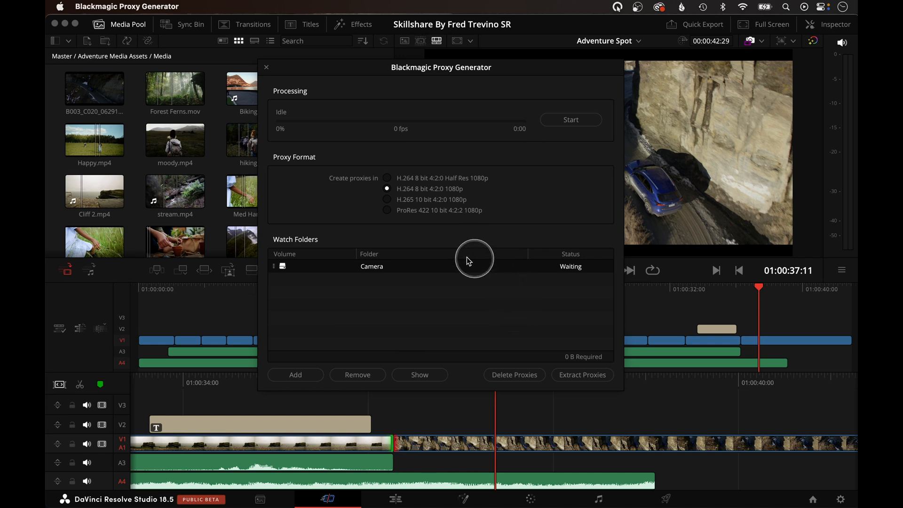
mouse_move(417, 305)
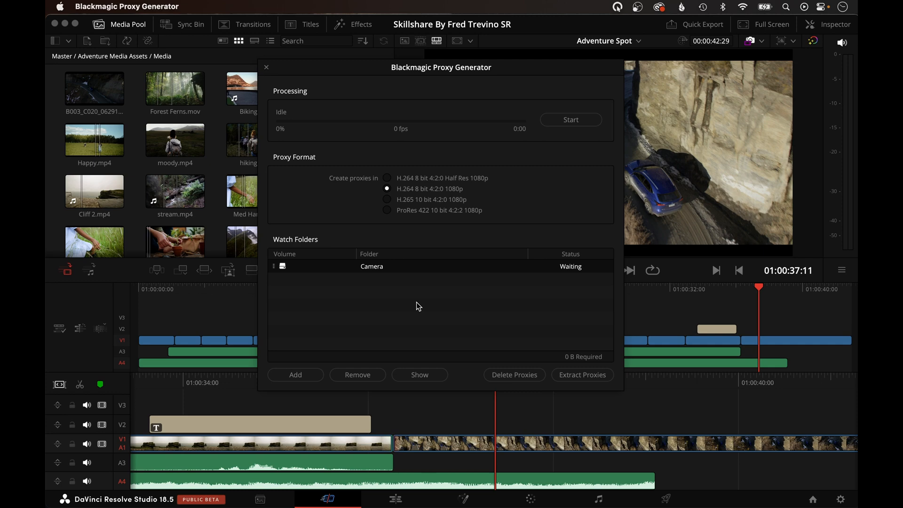
mouse_move(770, 45)
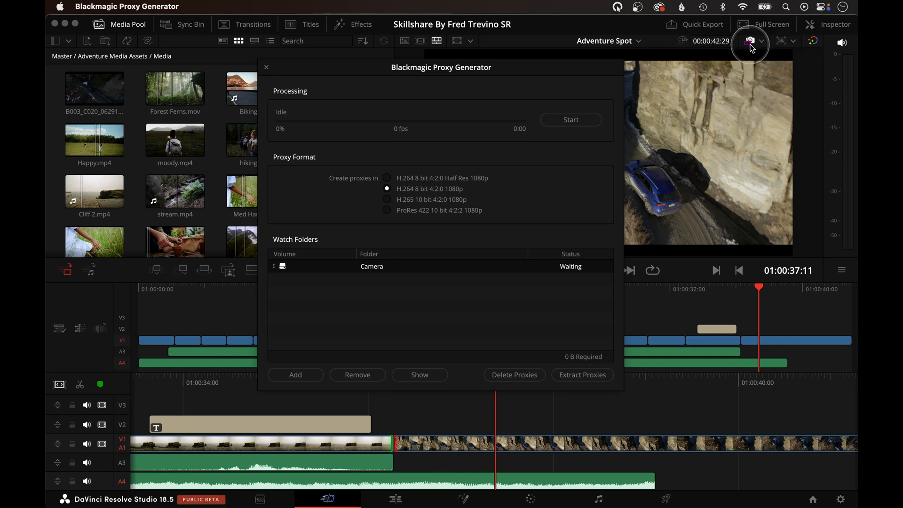
Step: Check Resolve's proxy mode, then add epicdragon-skintone-5k-25fps-2 as a watch folder
left_click(750, 41)
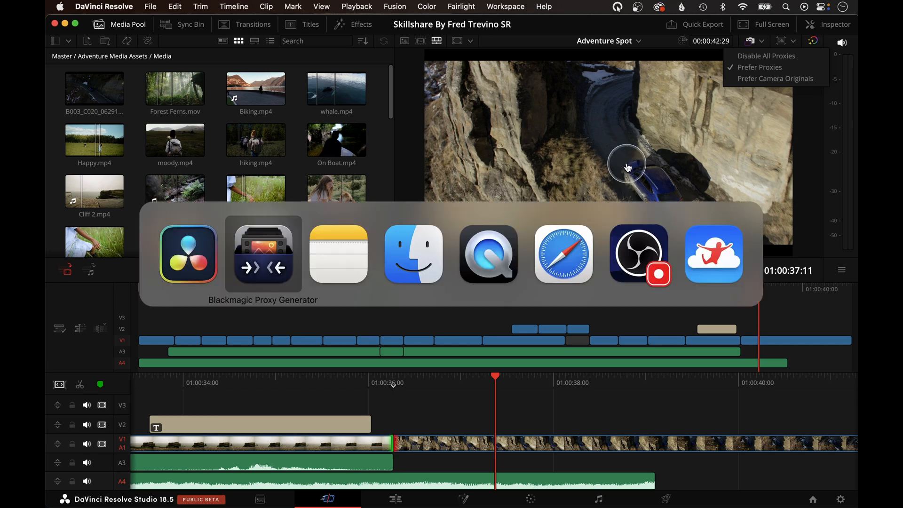
left_click(262, 254)
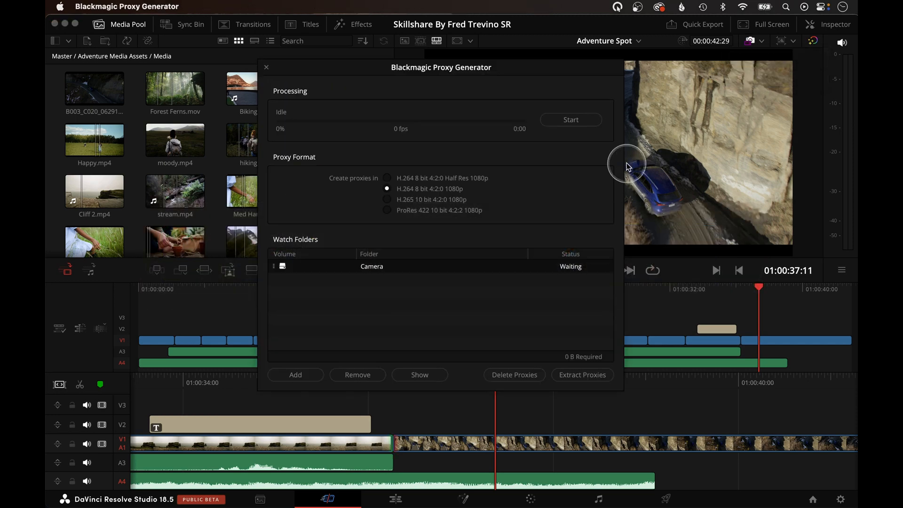
mouse_move(319, 368)
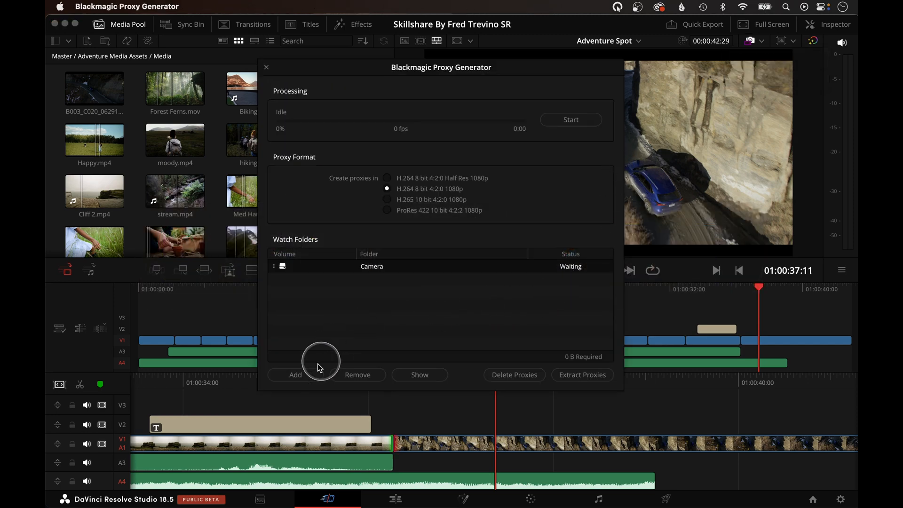
left_click(295, 375)
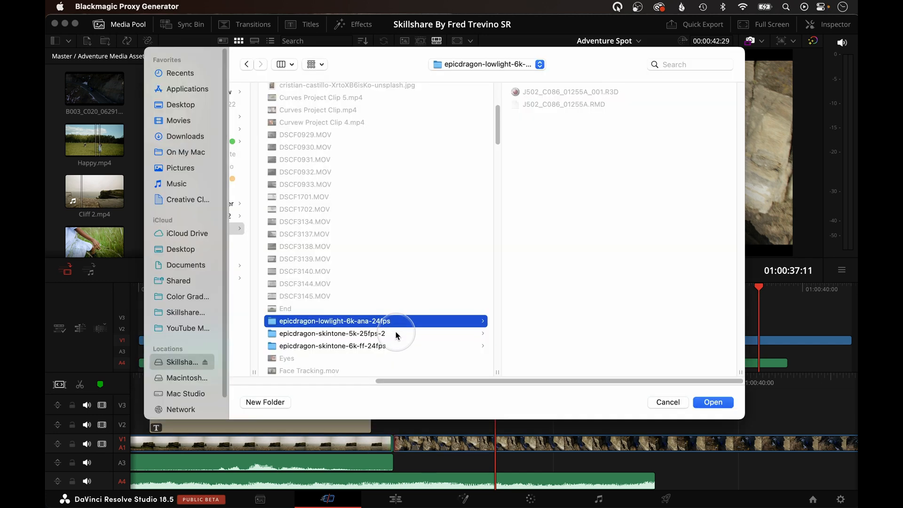
left_click(713, 402)
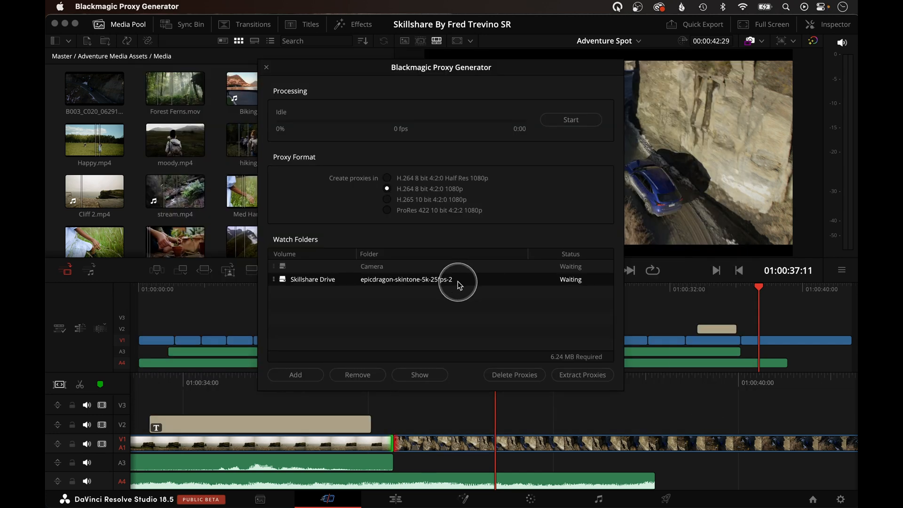
mouse_move(389, 295)
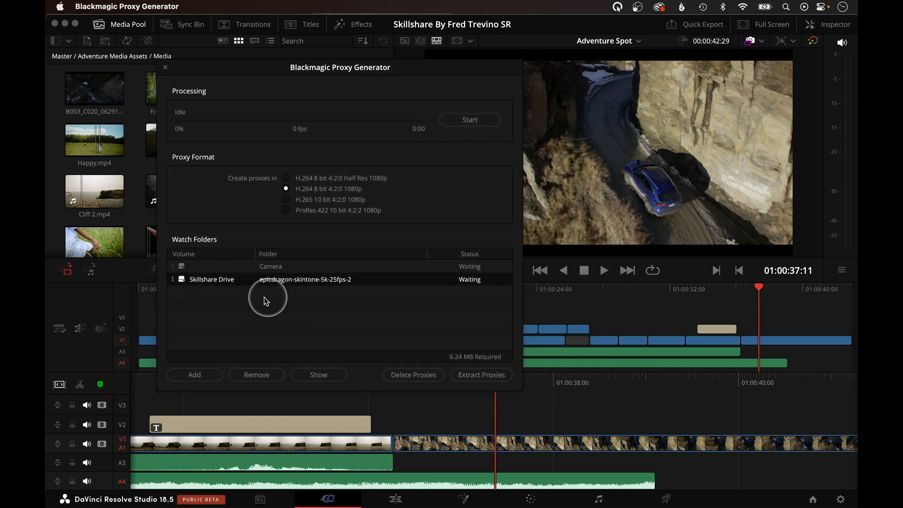
mouse_move(402, 310)
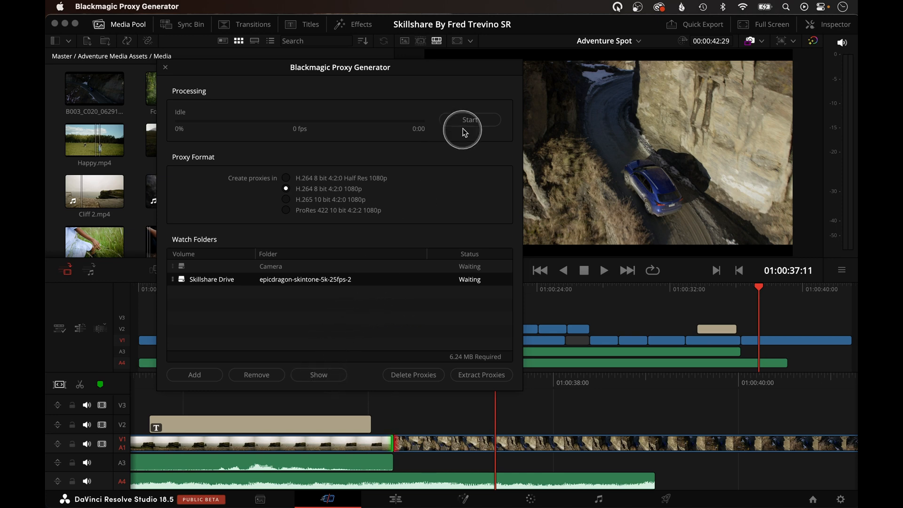
Step: Generate the skintone 5K clip's proxy and close the generator once completed
left_click(470, 120)
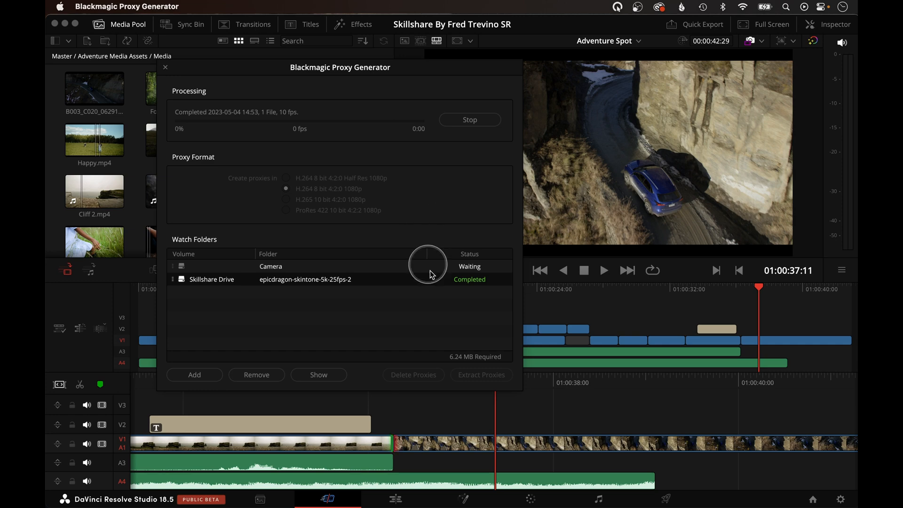
mouse_move(266, 158)
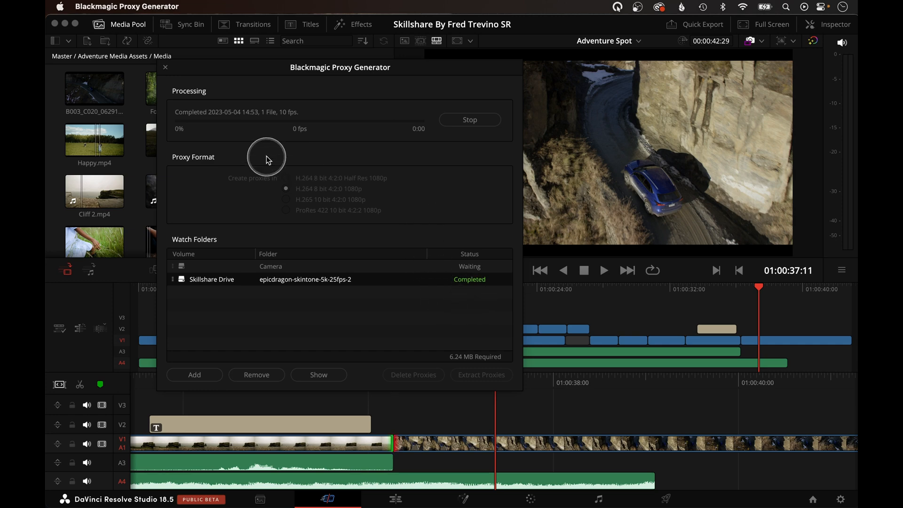
left_click(165, 66)
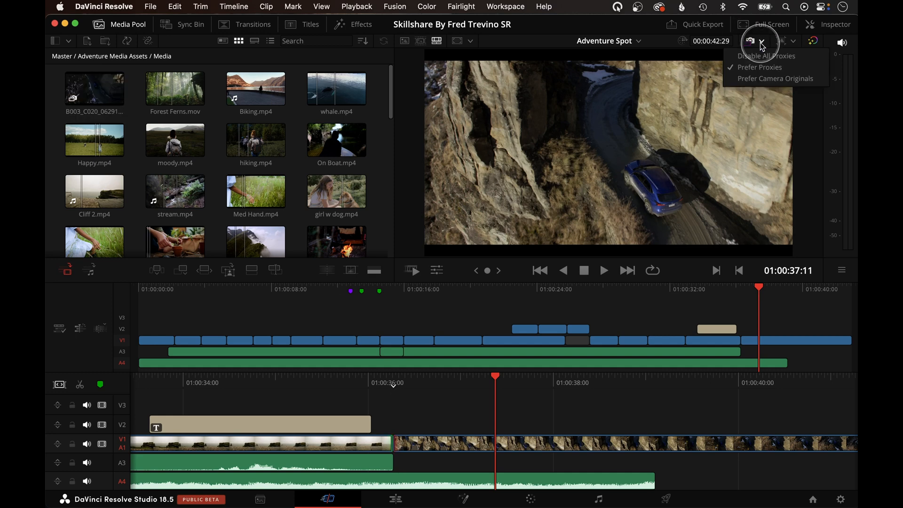
left_click(761, 67)
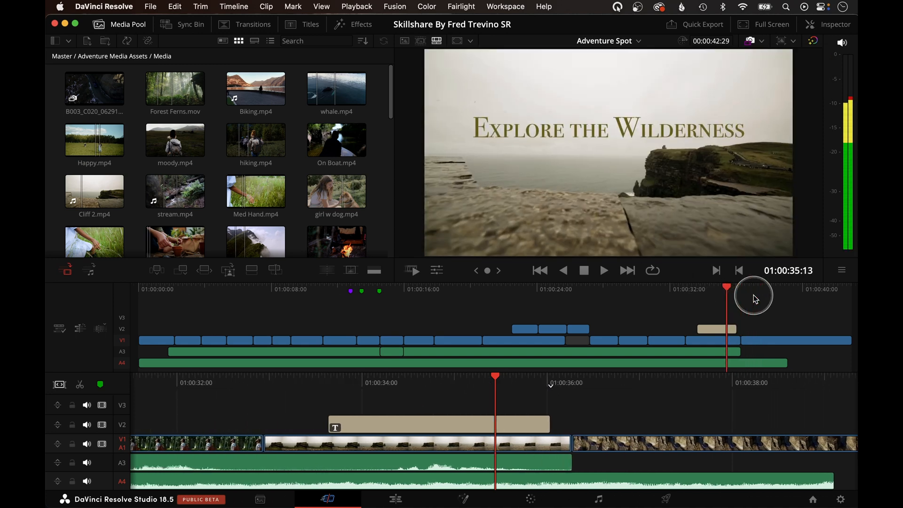
left_click(603, 270)
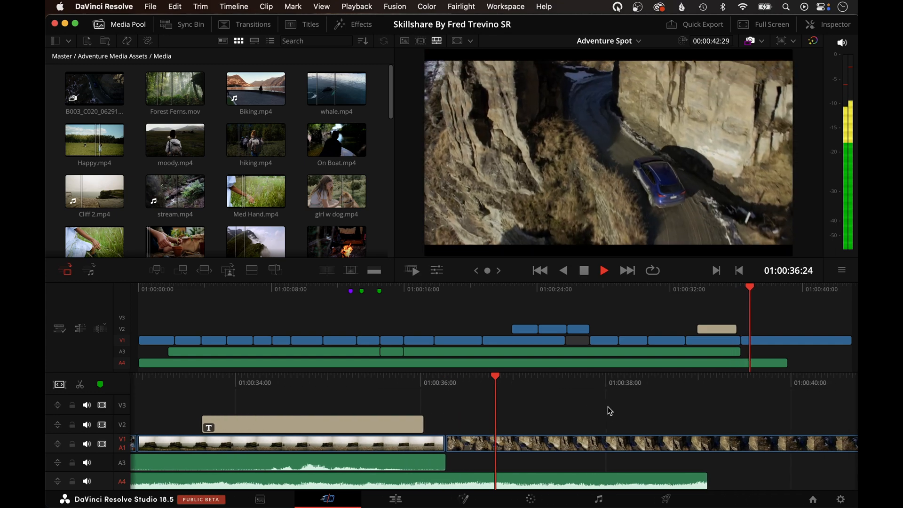
left_click(603, 270)
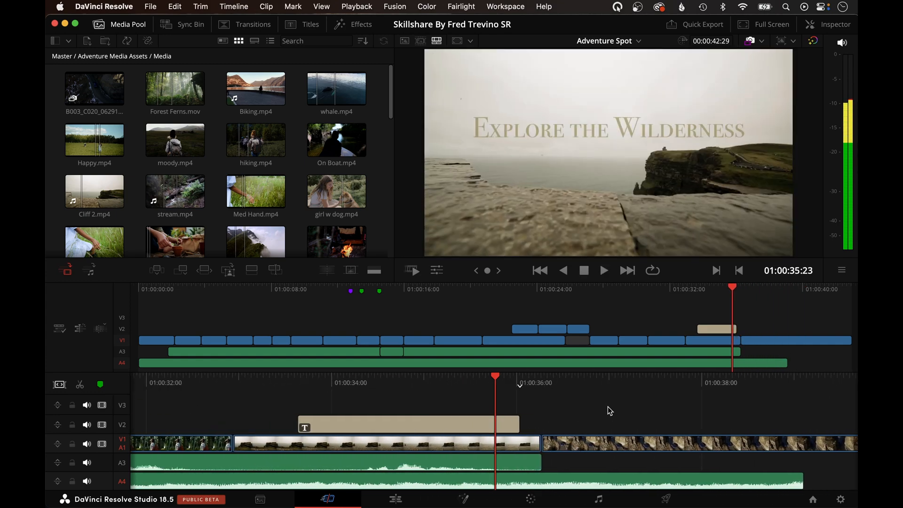
left_click(763, 24)
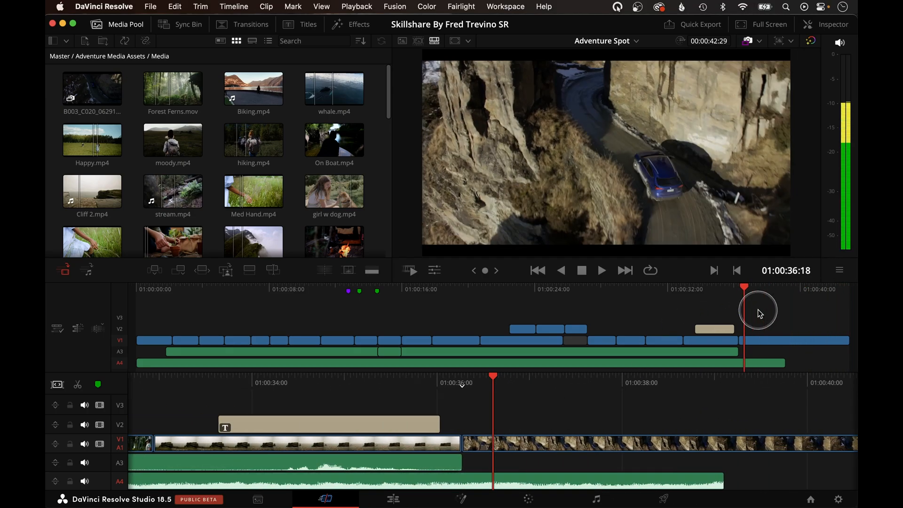
left_click(752, 41)
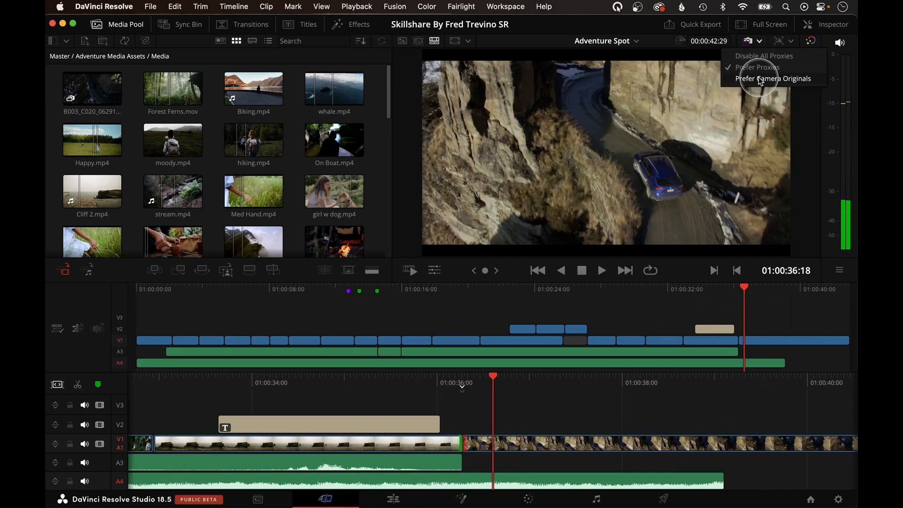
Step: Switch playback to Prefer Camera Originals and replay the car clip
left_click(773, 79)
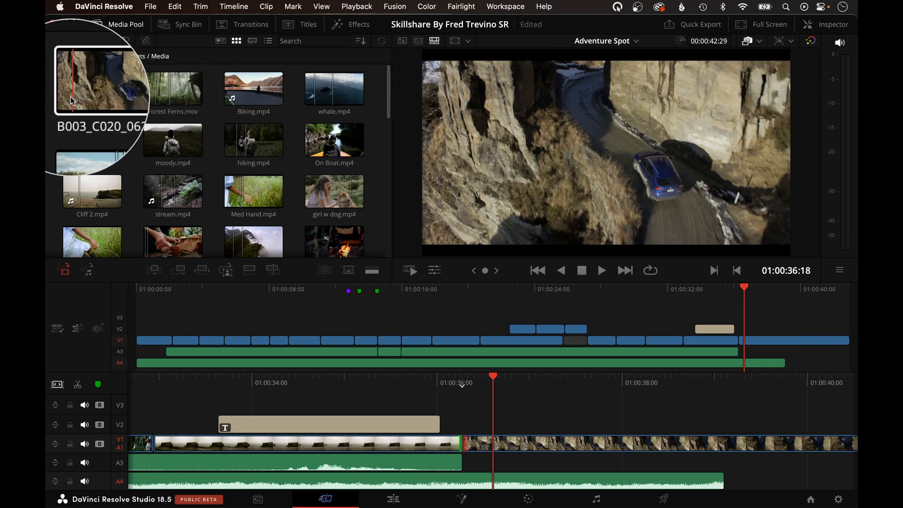
mouse_move(467, 354)
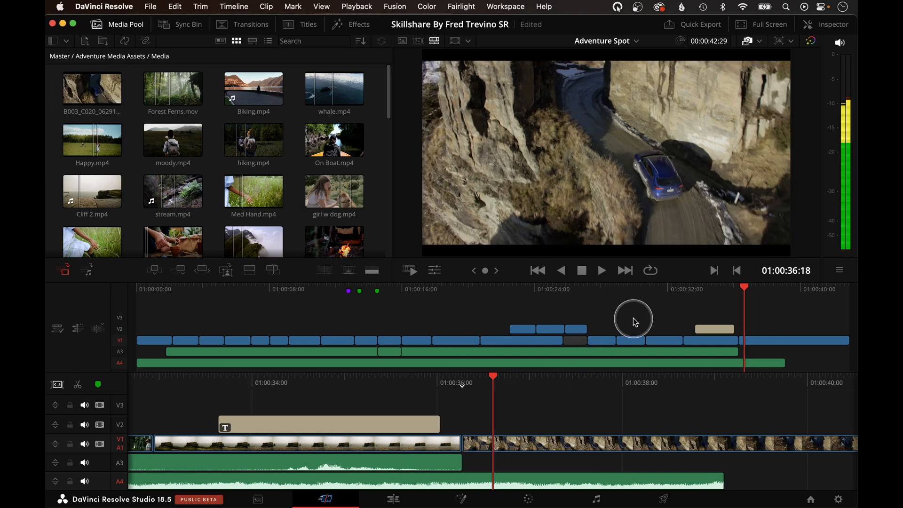
left_click(601, 270)
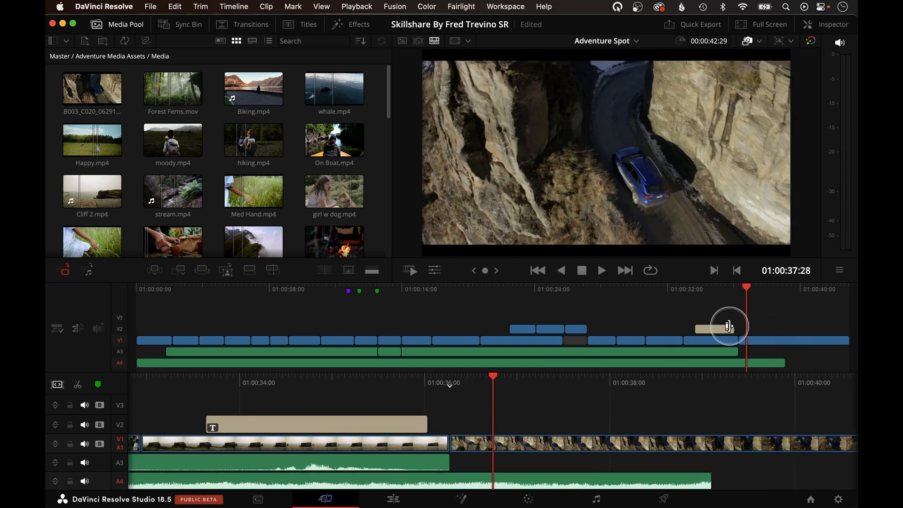
left_click(758, 41)
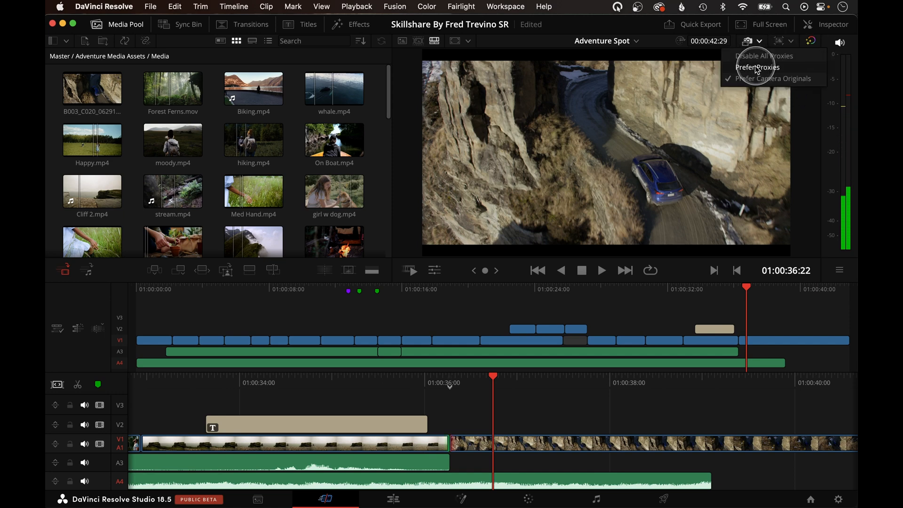
Step: Select Prefer Proxies and replay the car clip using the proxy
left_click(757, 67)
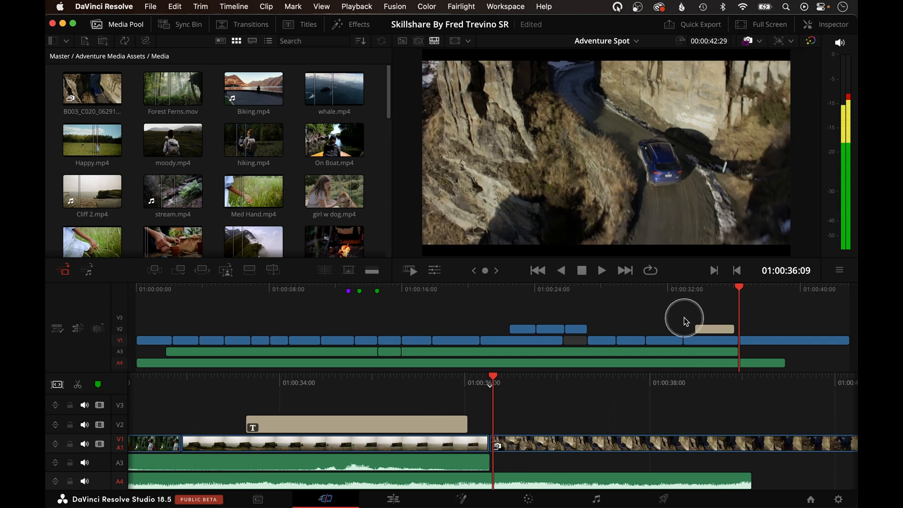
left_click(767, 24)
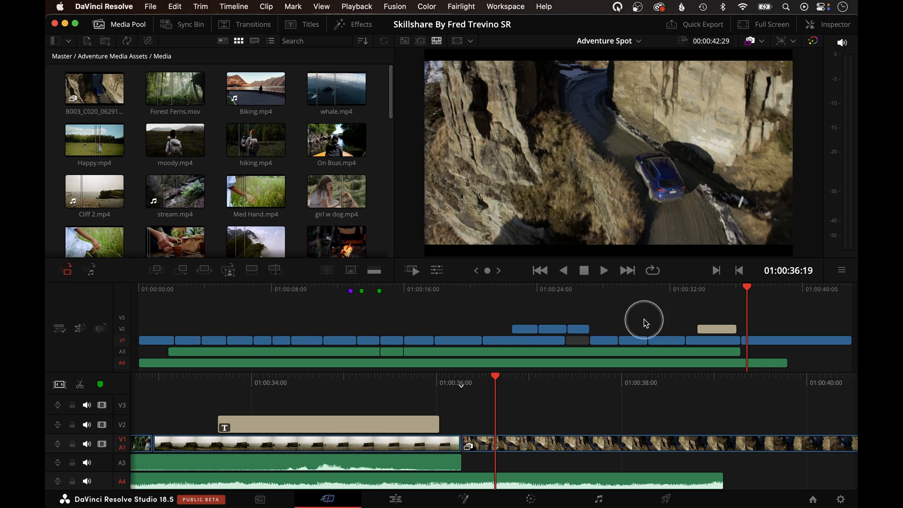
mouse_move(693, 53)
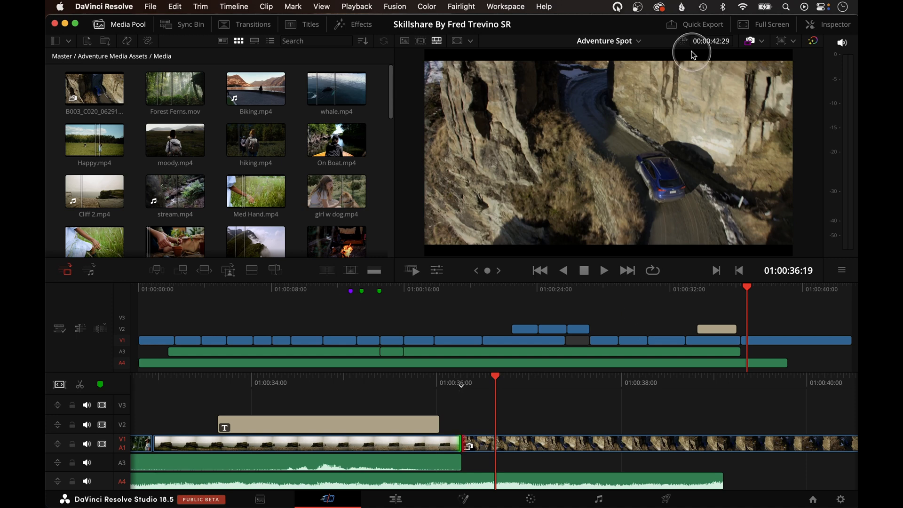
left_click(694, 24)
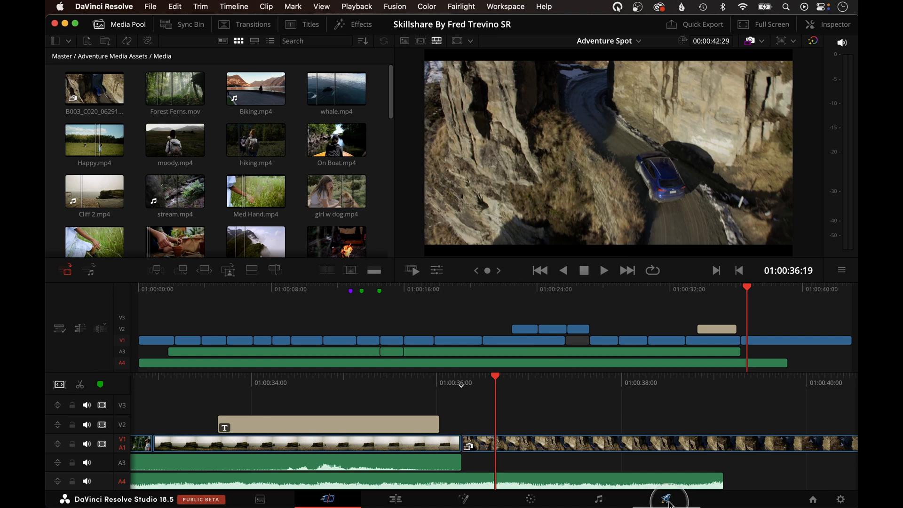
mouse_move(580, 189)
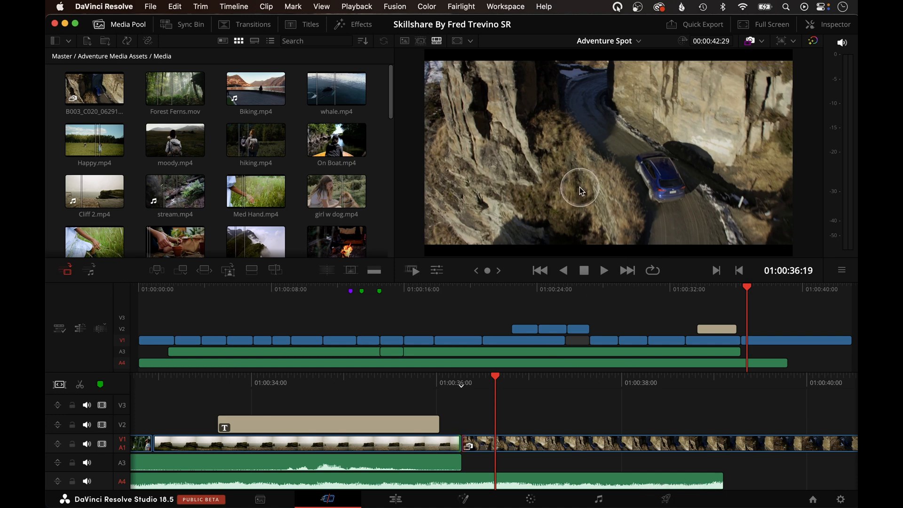
mouse_move(580, 189)
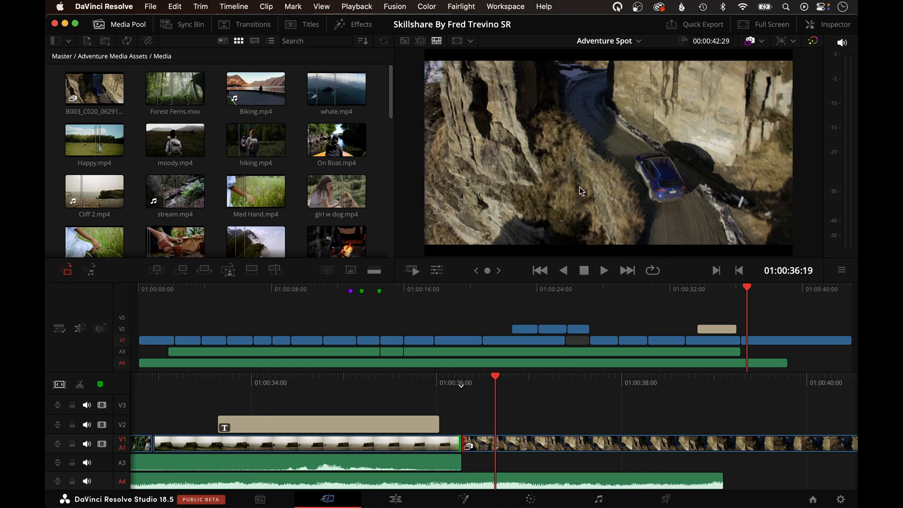